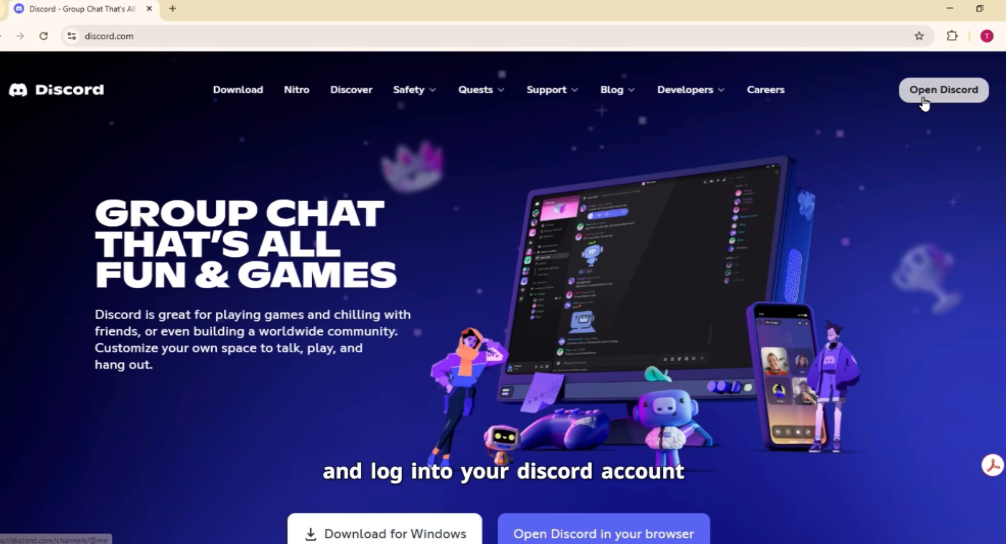
Sign into the Discord web app, then bring up the extensions management page.
click(945, 89)
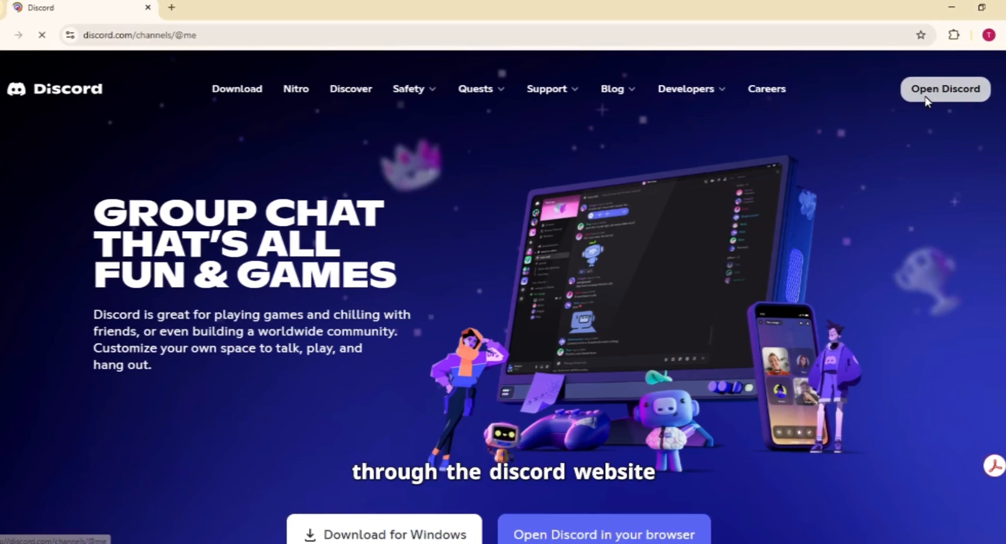
click(945, 88)
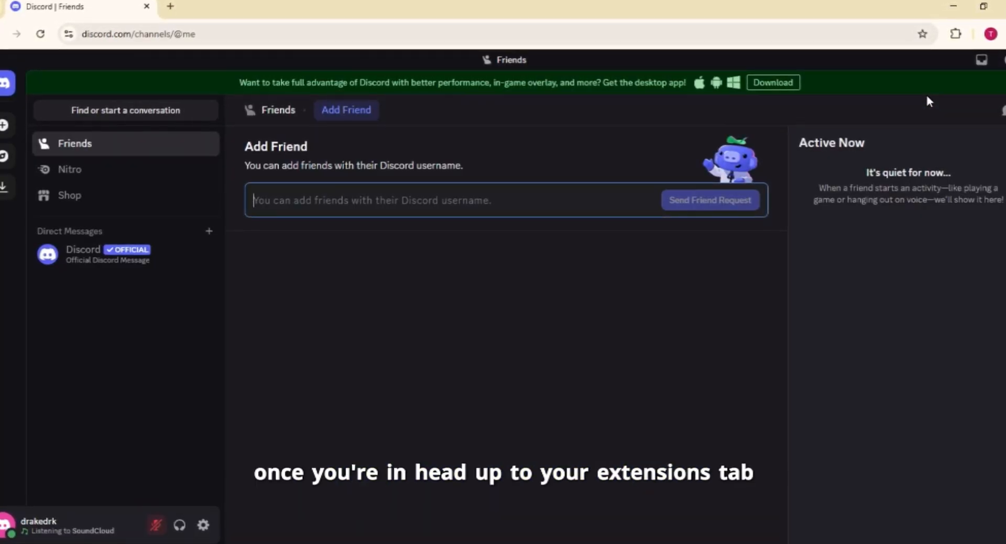
click(957, 34)
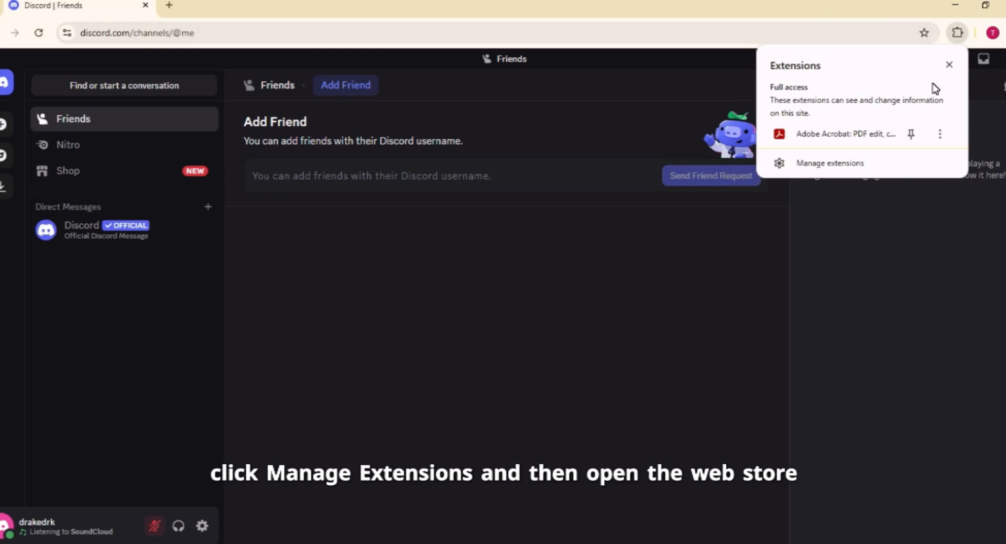
click(829, 162)
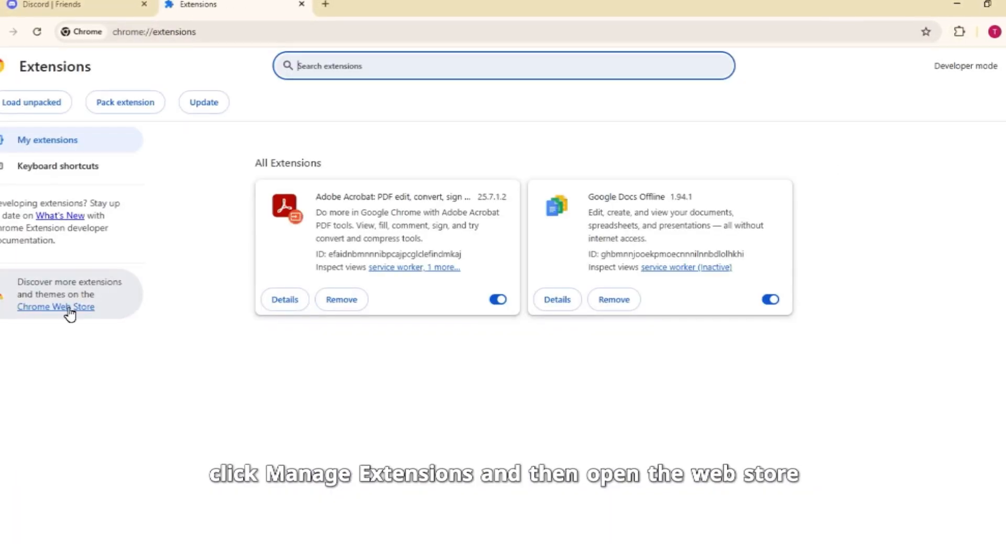
Search the Chrome Web Store for 'premid' and add PreMiD to Chrome.
click(55, 306)
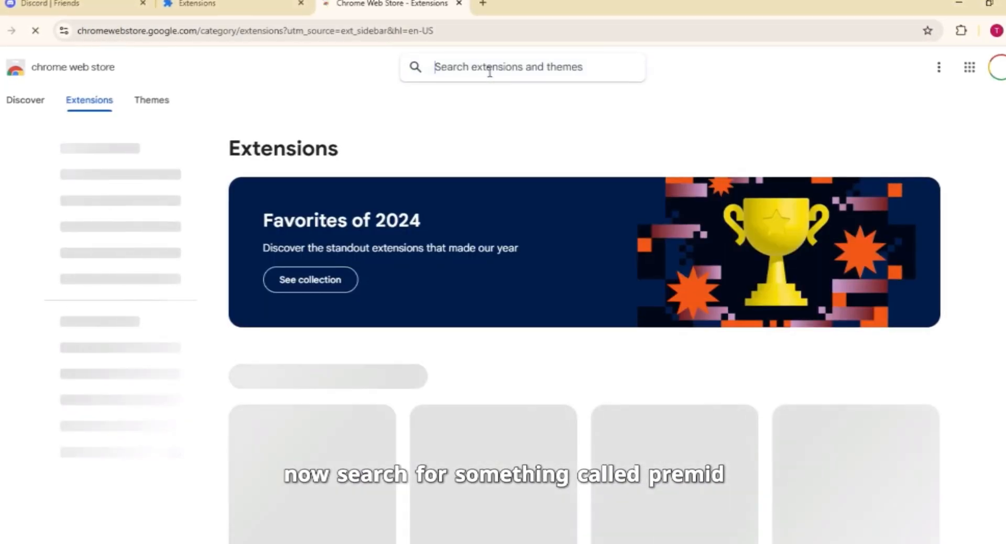
text(pr)
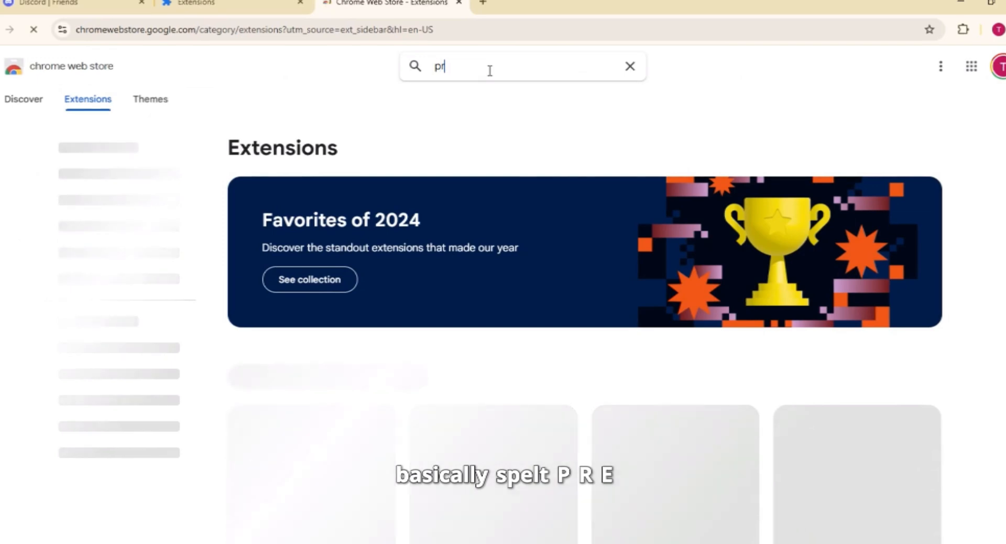
text(emid)
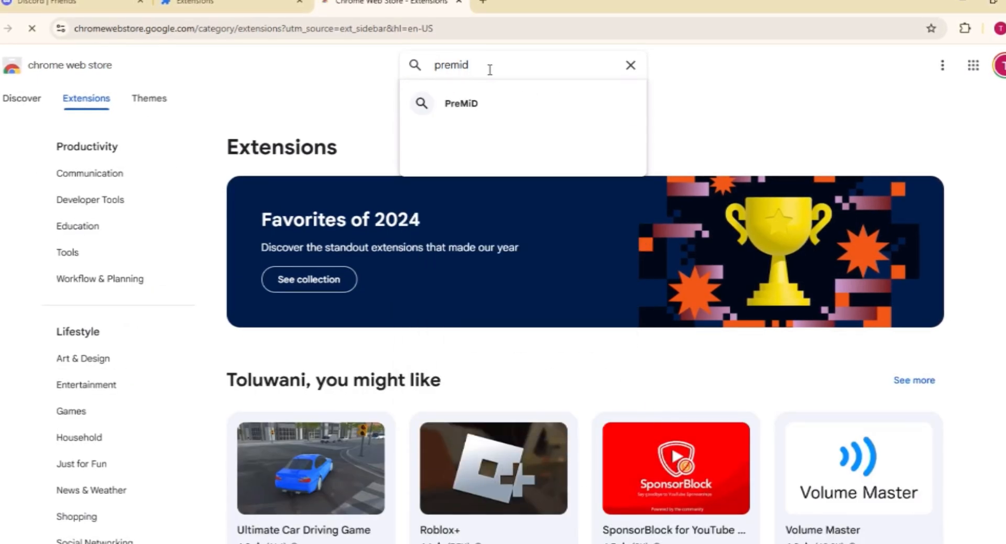
click(461, 103)
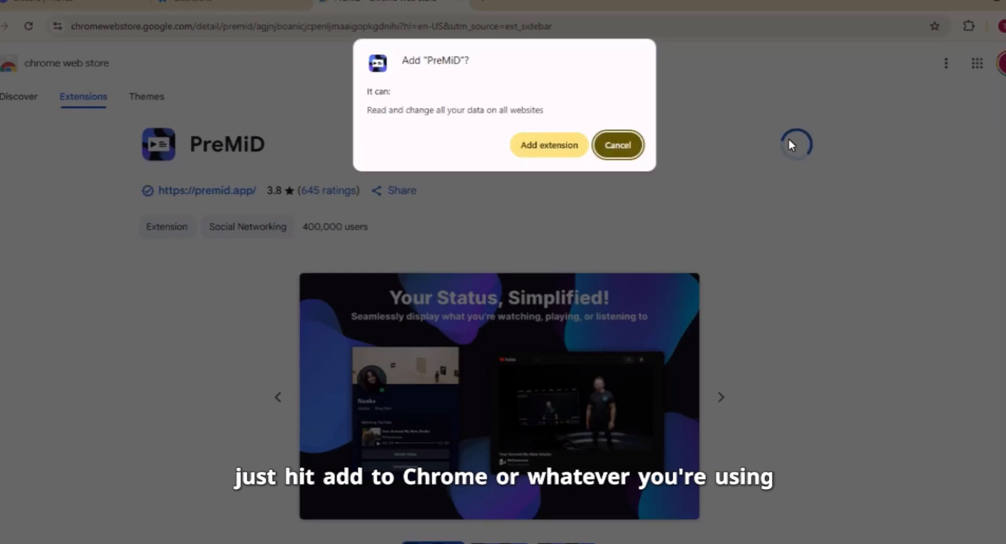
click(548, 145)
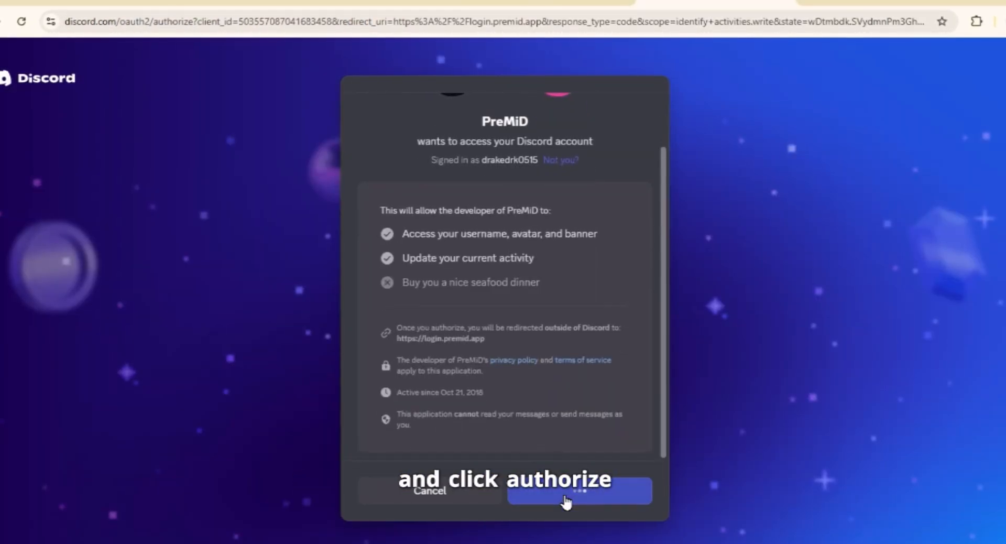
Authorize PreMiD's access to the Discord account on the OAuth page.
click(579, 490)
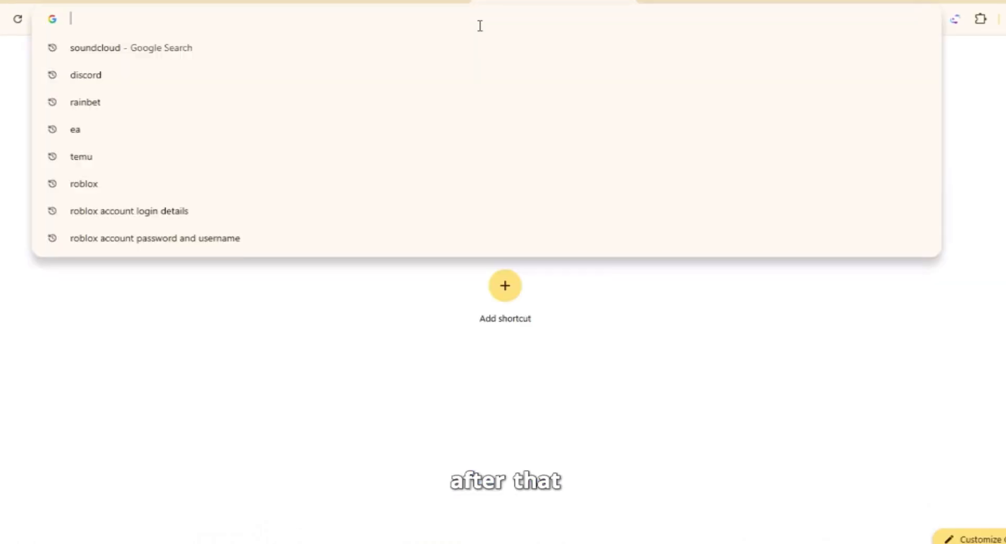
Load SoundCloud in the new tab, then show PreMiD's SoundCloud presence panel from the toolbar.
click(131, 47)
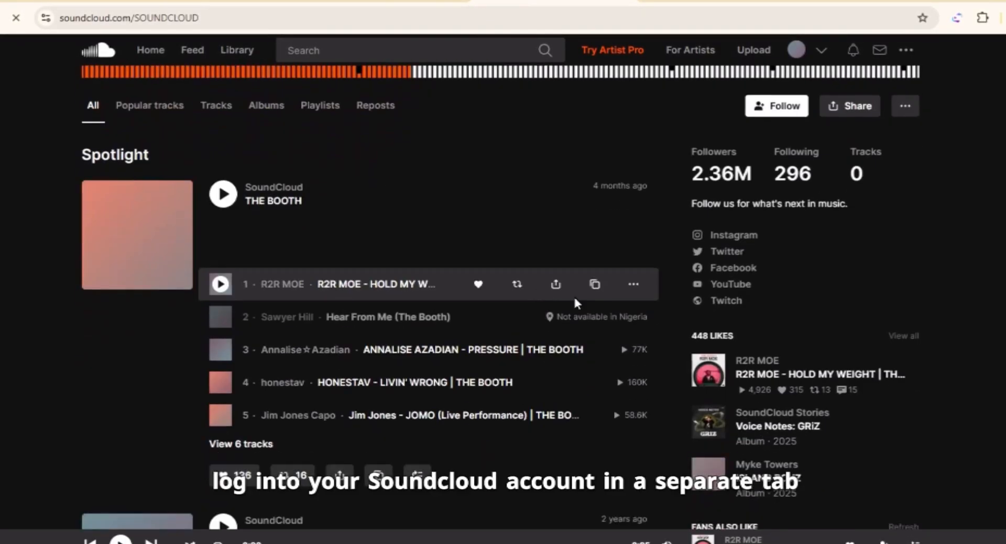
scroll(down, 3)
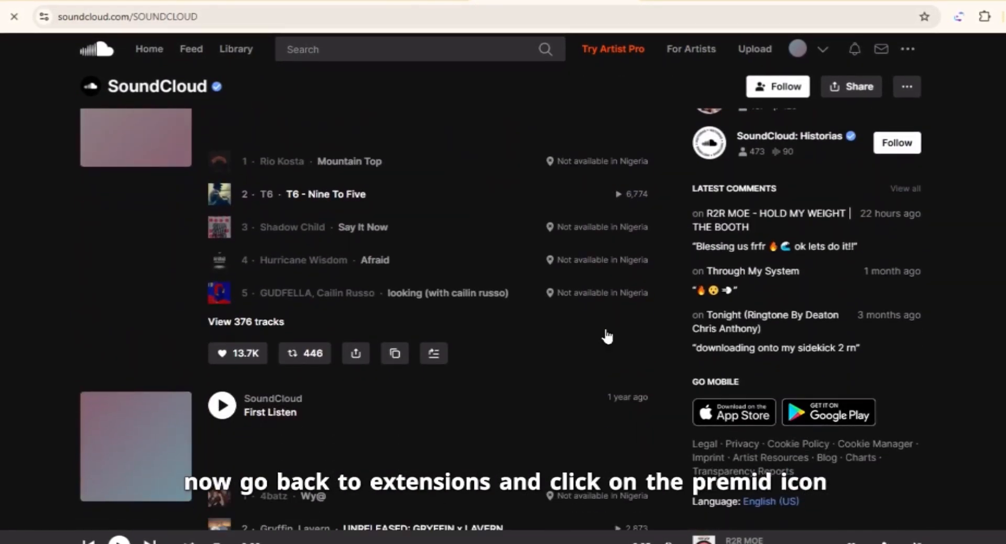
click(962, 16)
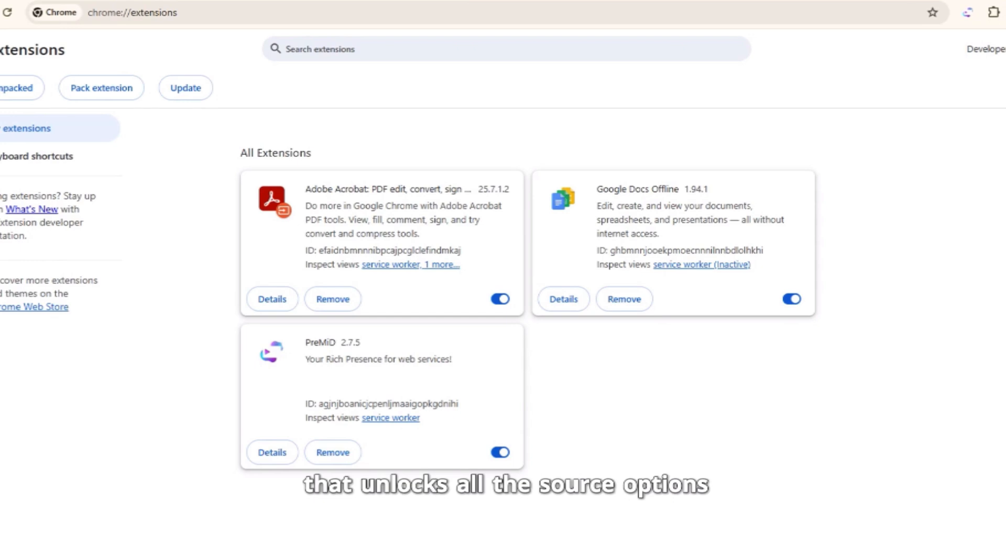
click(970, 13)
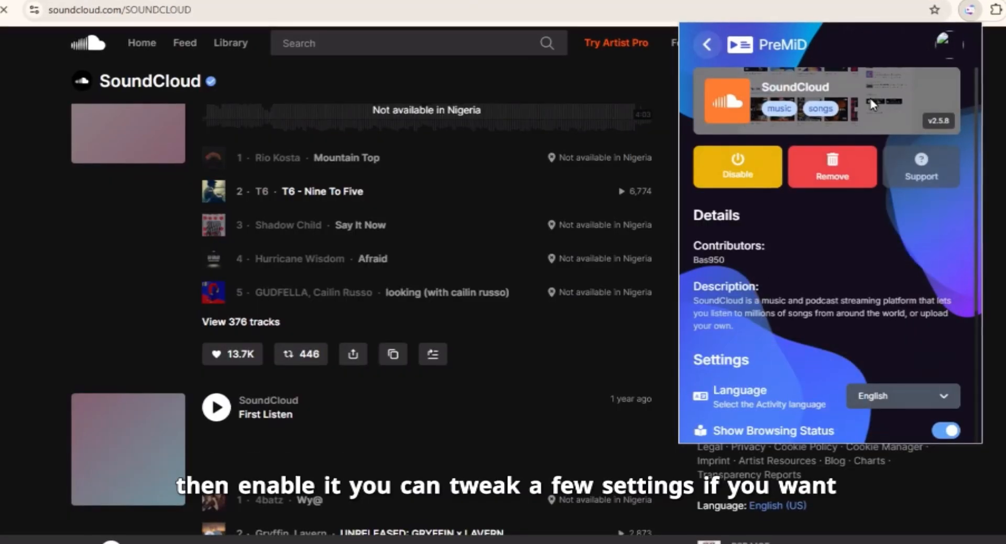
Switch on Show Title as Presence in PreMiD's SoundCloud settings.
scroll(down, 3)
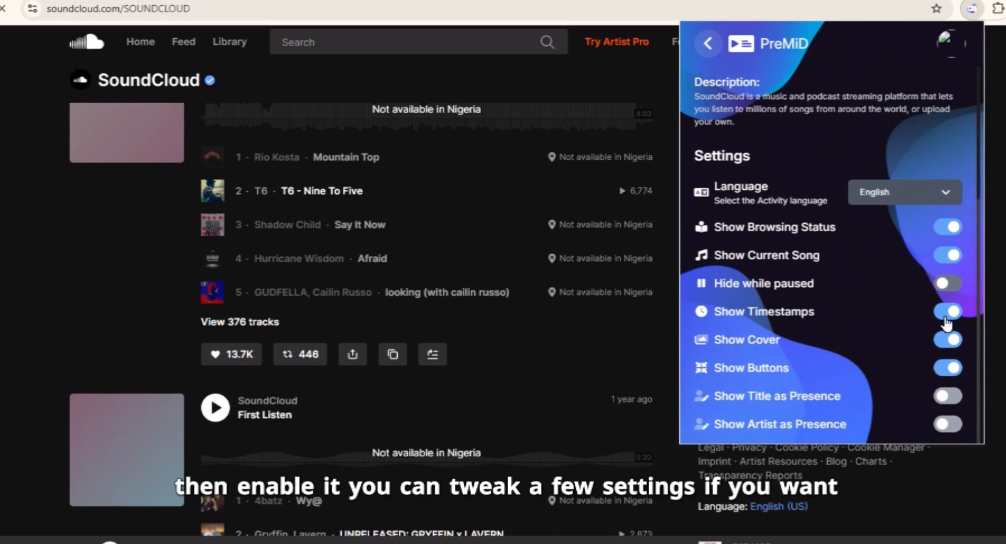
mouse_move(908, 383)
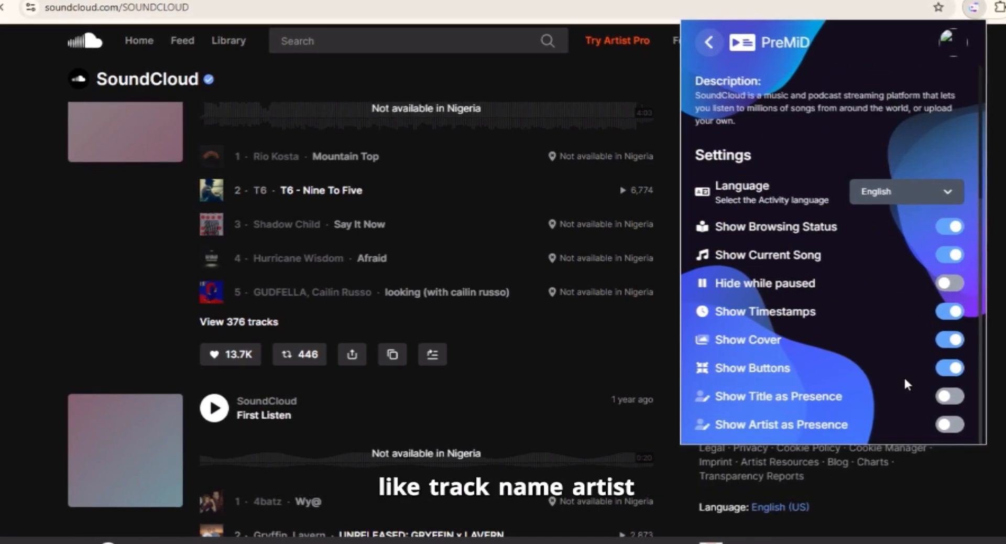
click(950, 397)
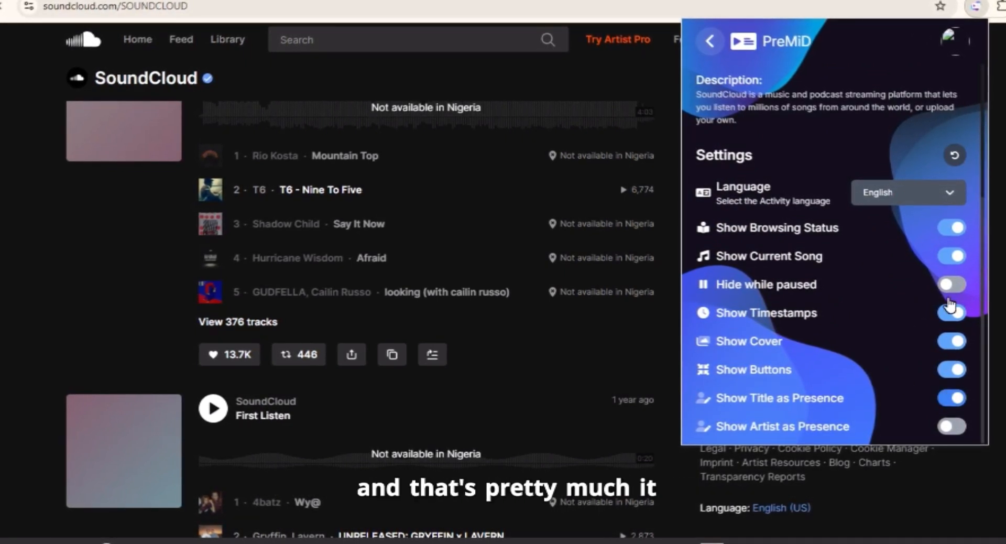